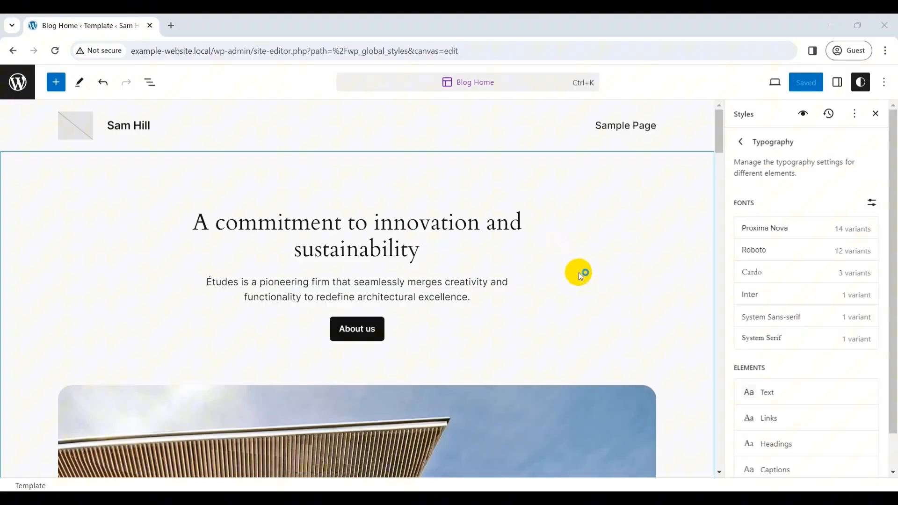
Choose Proxima Nova as the font in the Typography > Text settings
scroll(down, 3)
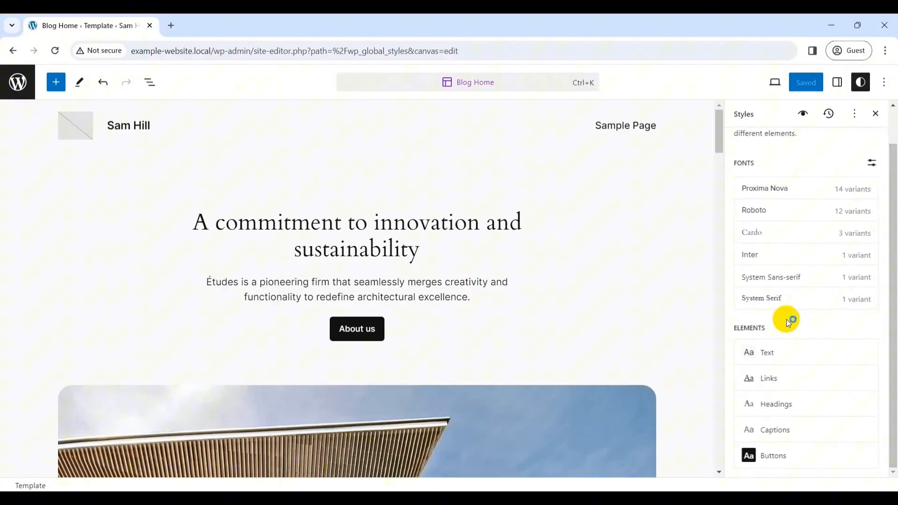
mouse_move(774, 332)
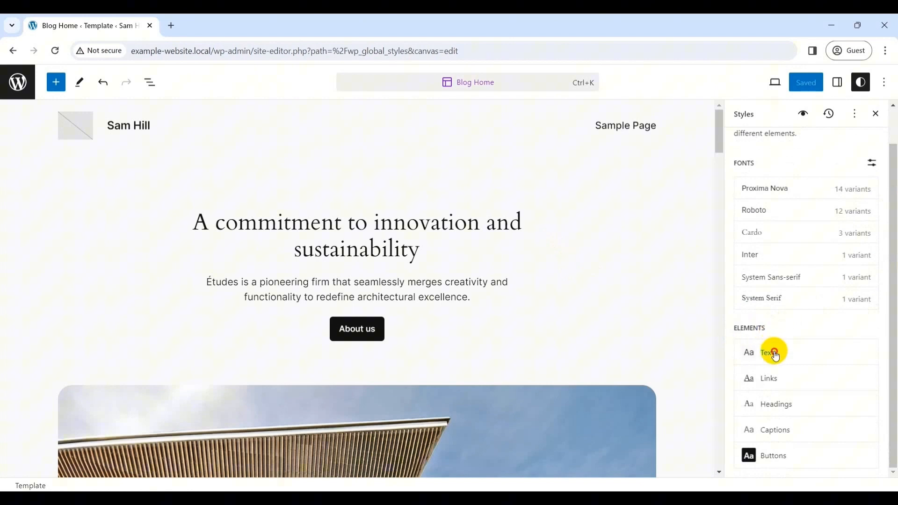
click(768, 352)
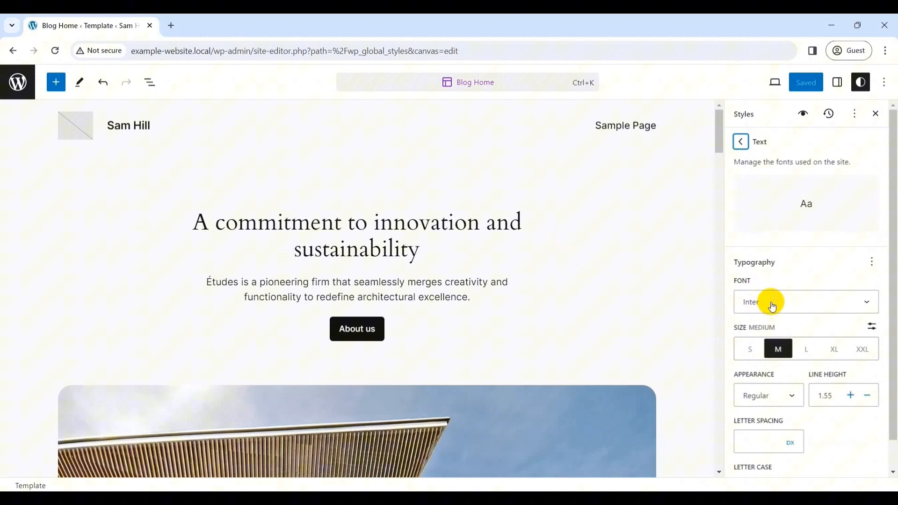
click(804, 302)
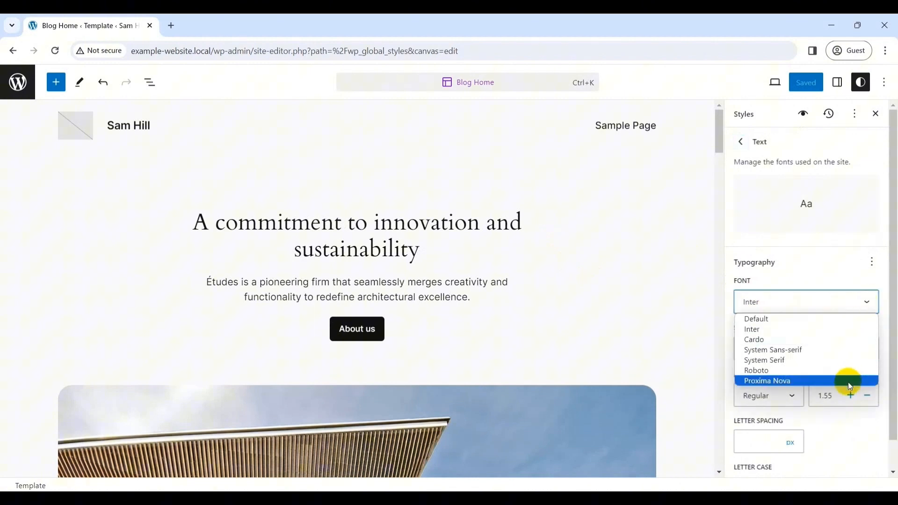
click(766, 381)
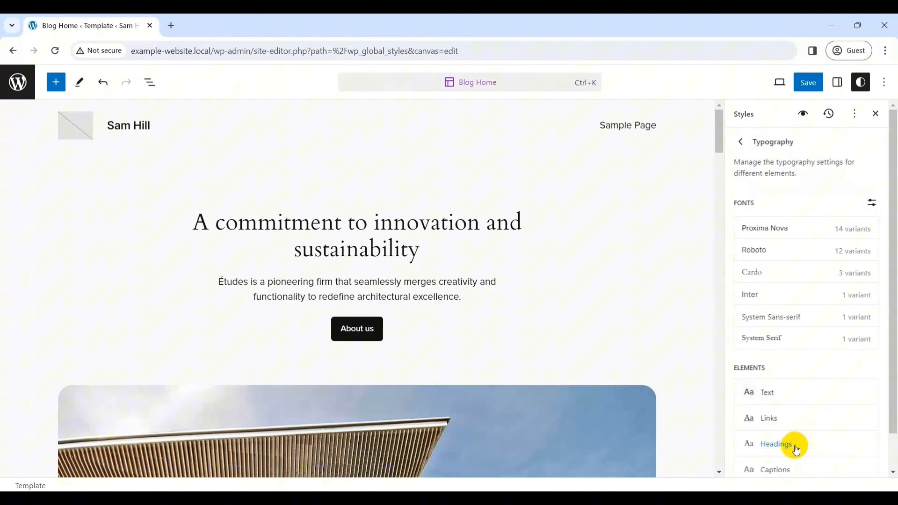
Give headings the Roboto font in a bolder appearance weight
click(775, 444)
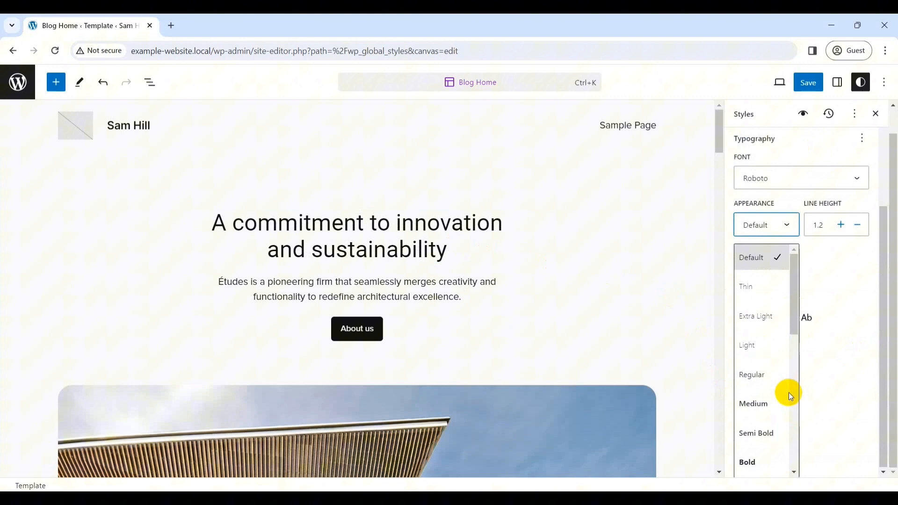
click(741, 142)
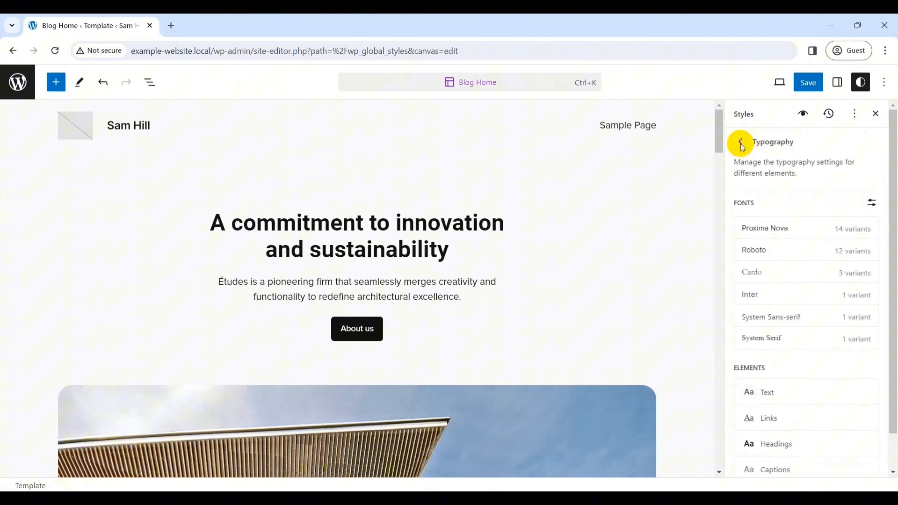
scroll(down, 3)
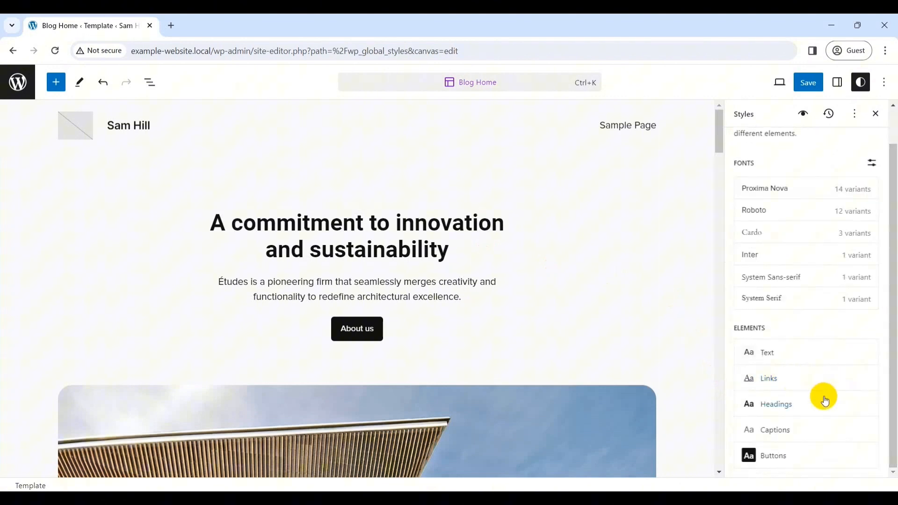
mouse_move(713, 220)
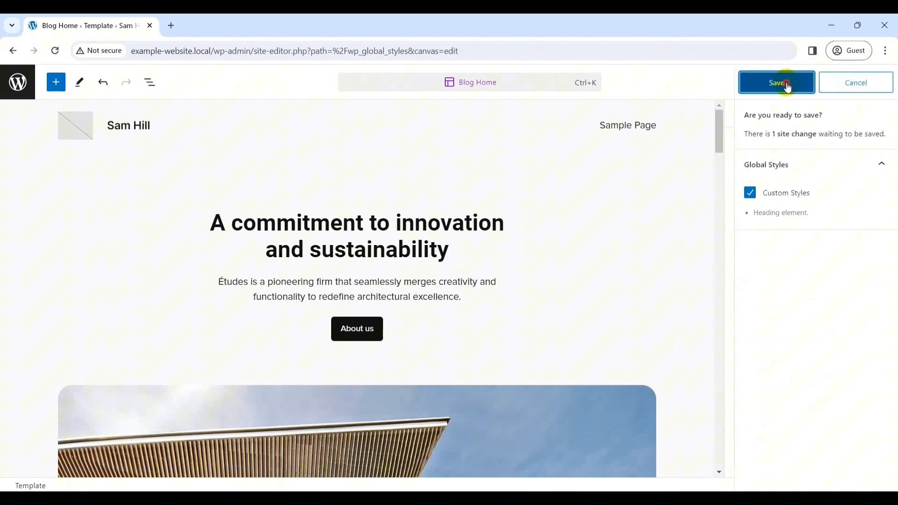
Save the global style changes and view the live site in a new tab
click(777, 82)
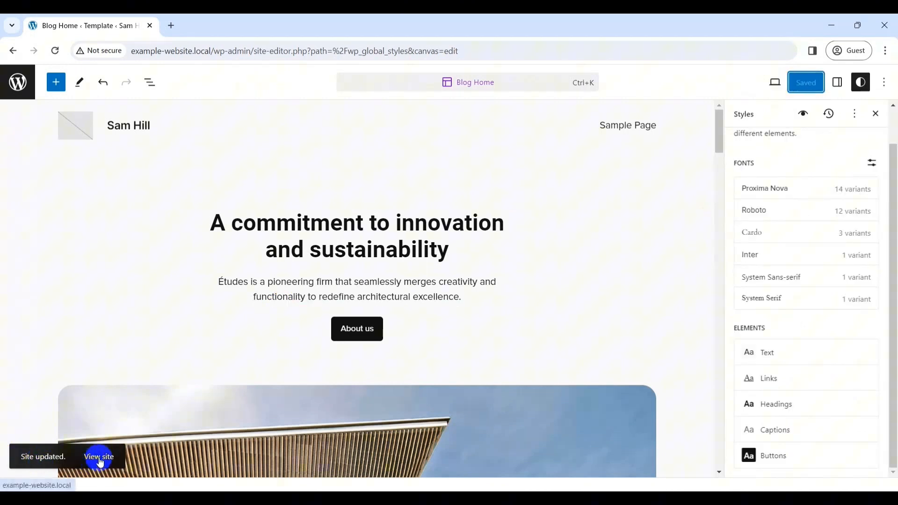
click(775, 82)
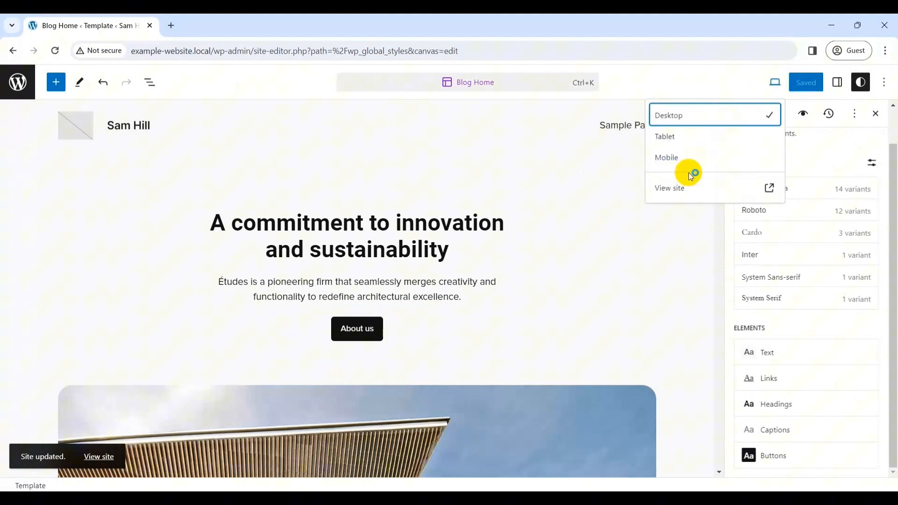
click(668, 188)
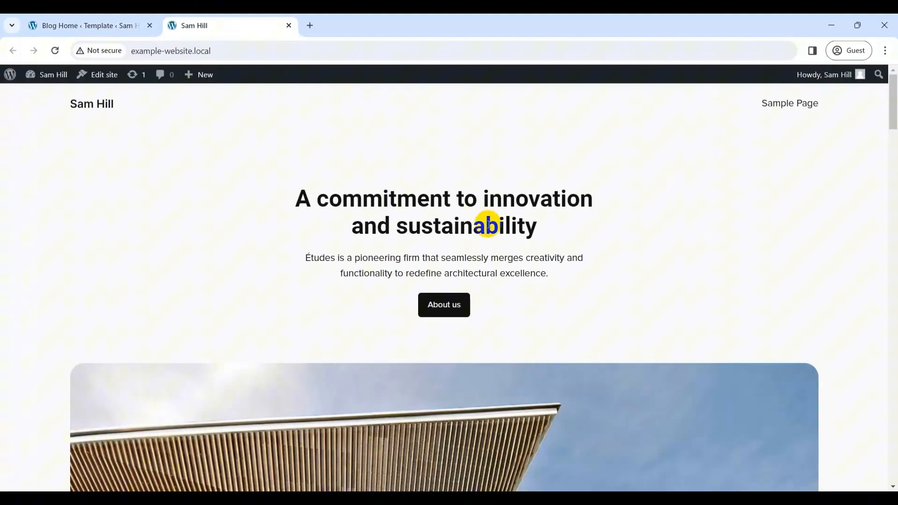
scroll(down, 3)
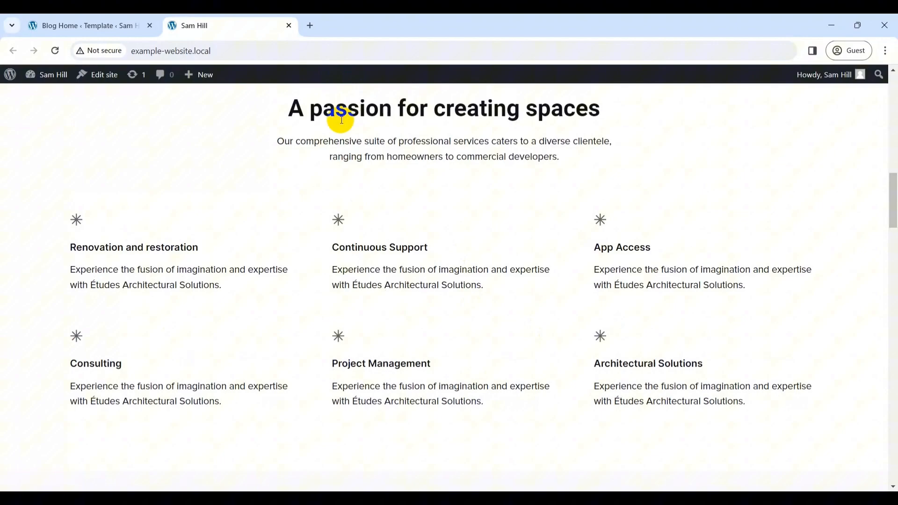